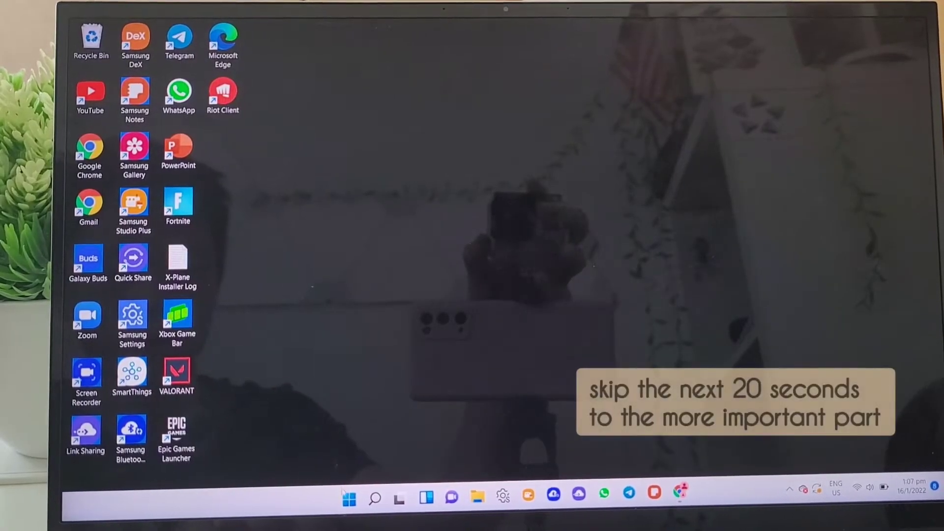
Step: Search 'task Manager' from the Start menu search box
{"action": "left_click", "coordinate": [348, 500]}
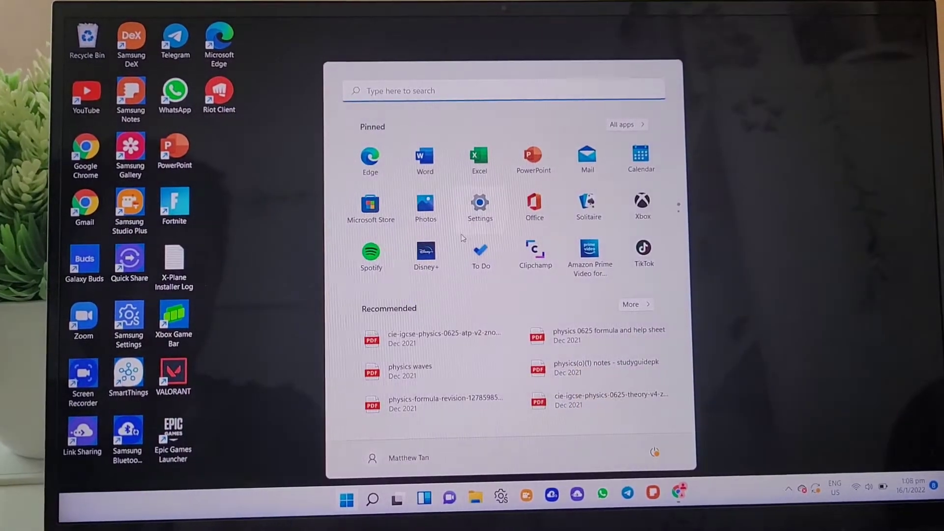
{"action": "left_click", "coordinate": [502, 90]}
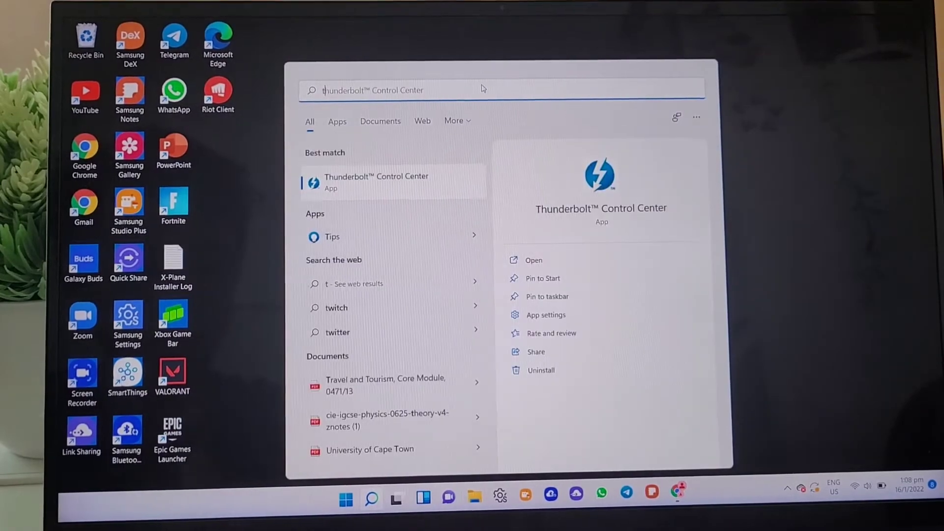
{"action": "type", "text": "task Manager"}
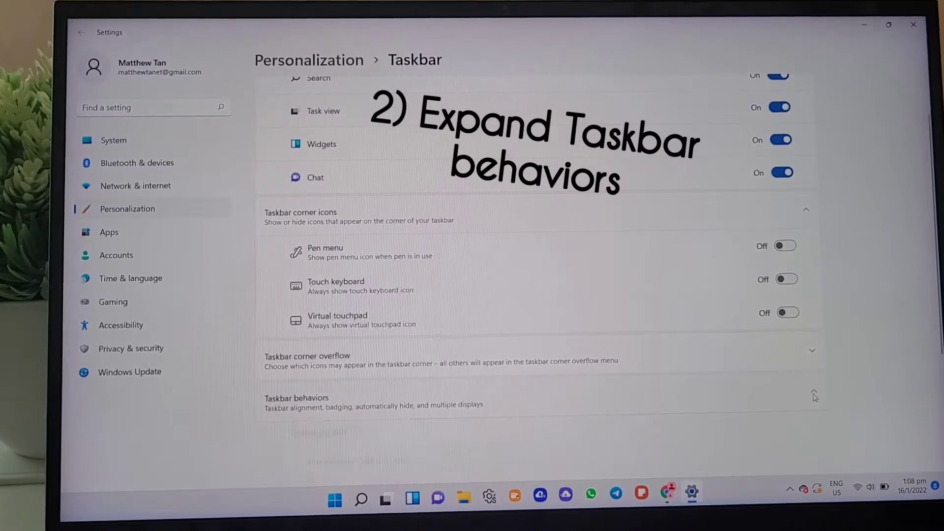
Step: Under Taskbar behaviors, set alignment to Left, then back to Center
{"action": "left_click", "coordinate": [813, 395]}
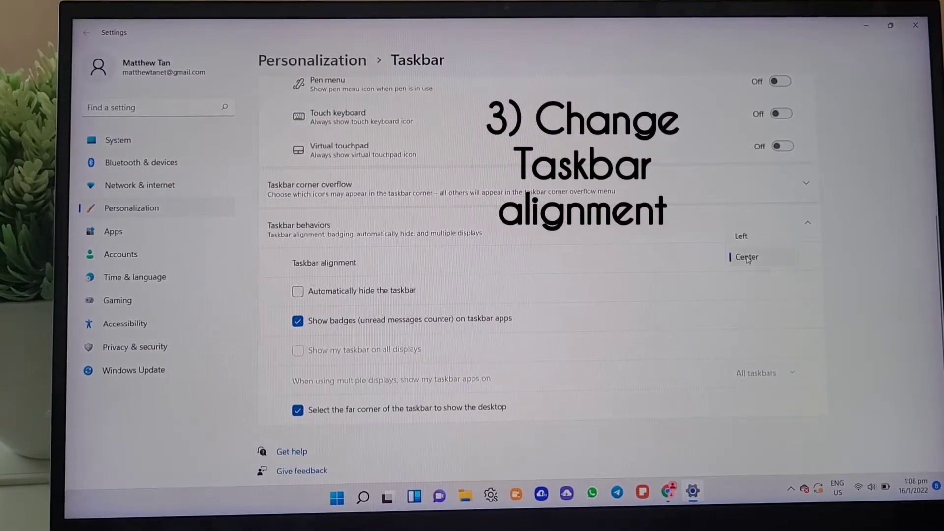
{"action": "left_click", "coordinate": [746, 257]}
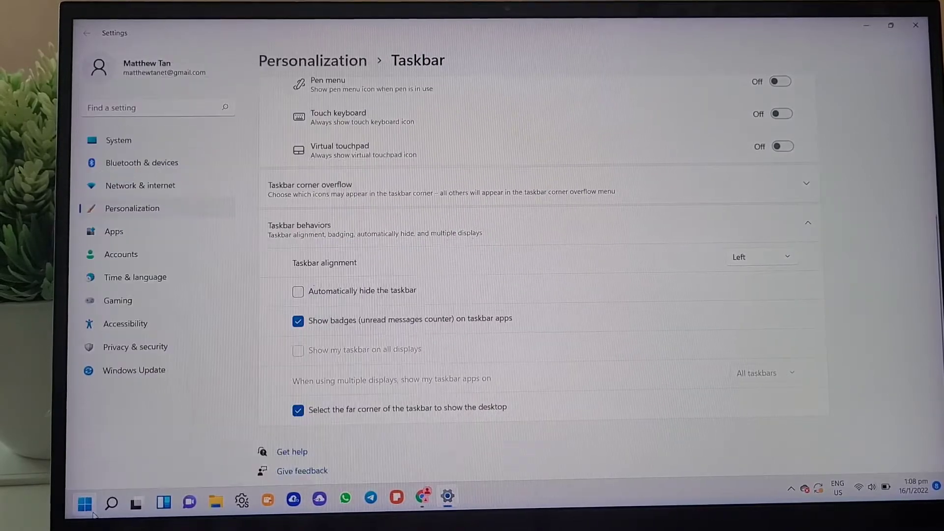
{"action": "left_click", "coordinate": [761, 257]}
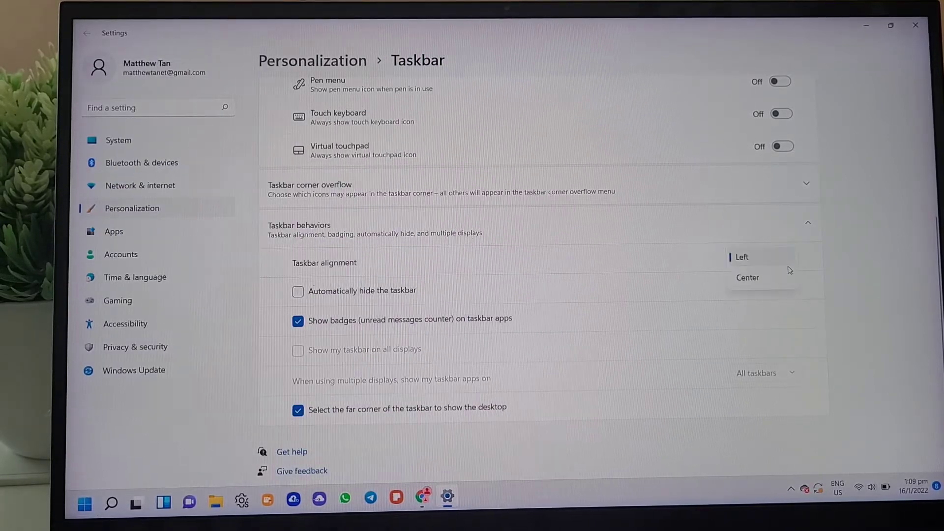
{"action": "left_click", "coordinate": [747, 278]}
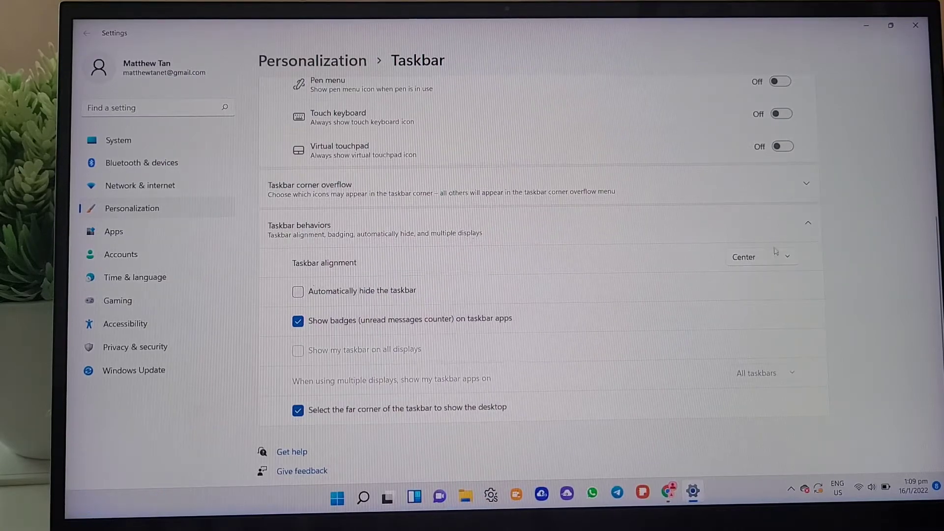
{"action": "left_click", "coordinate": [760, 256]}
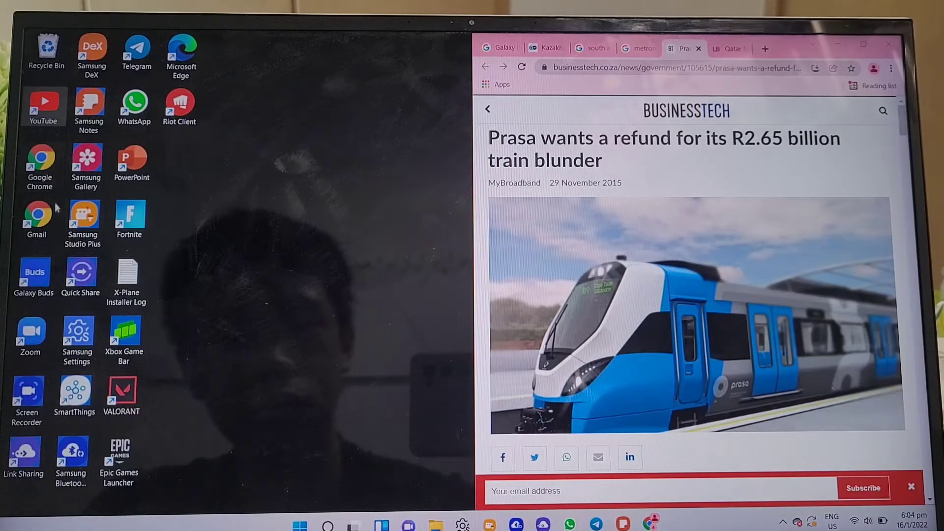
Step: Launch Galaxy Buds from the desktop and start connecting the earbuds
{"action": "double_click", "coordinate": [34, 271]}
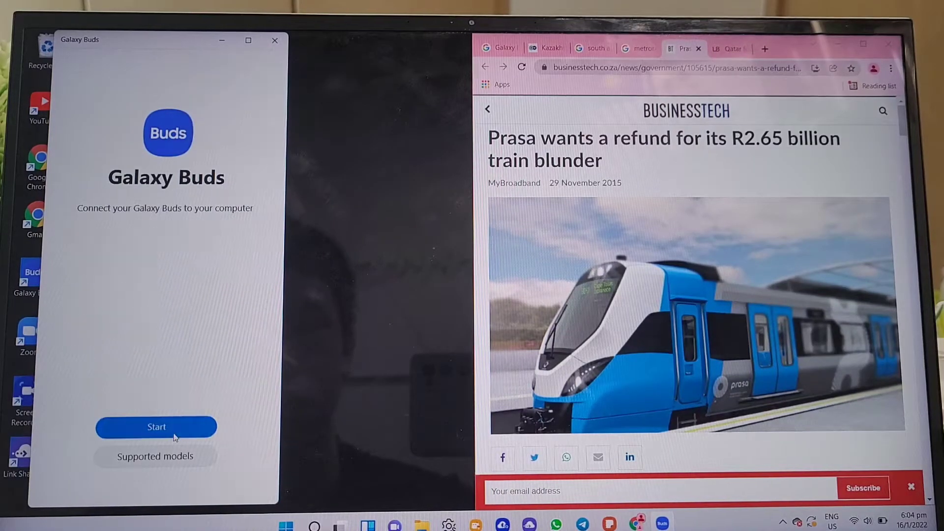
{"action": "left_click", "coordinate": [156, 427]}
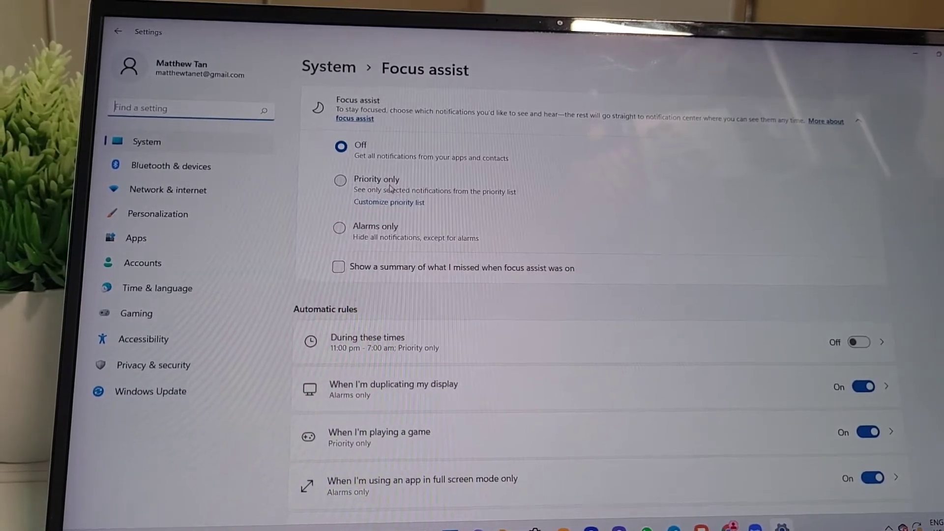
Step: Scroll through the Focus assist options on the System page
{"action": "scroll", "scroll_direction": "down", "scroll_amount": 3}
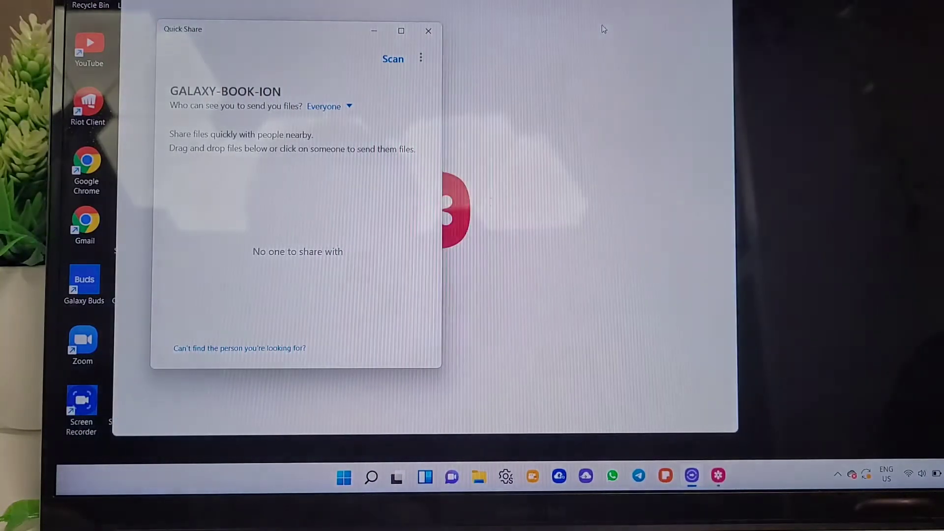
Step: Keep Quick Share visible to Everyone for receiving nearby files
{"action": "left_click", "coordinate": [428, 31]}
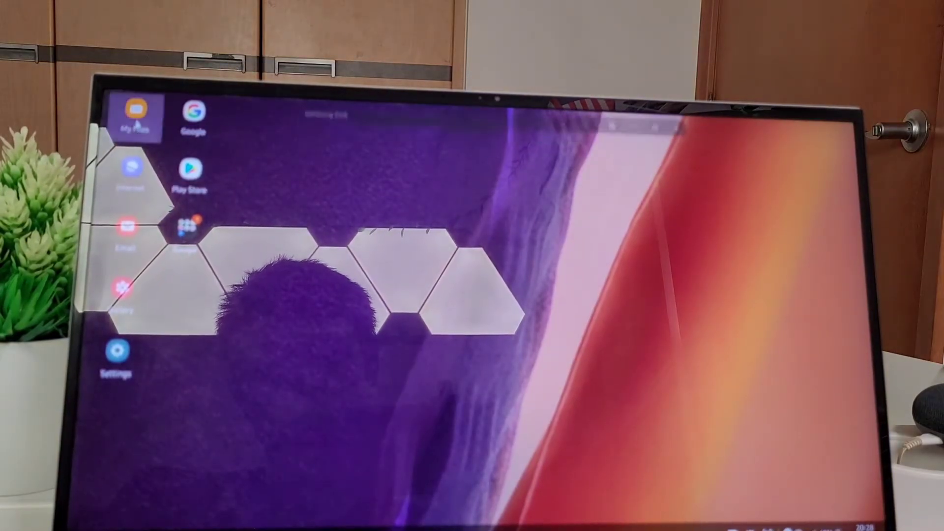
Step: Open a file browser app inside the DeX window on the laptop
{"action": "left_click", "coordinate": [134, 114]}
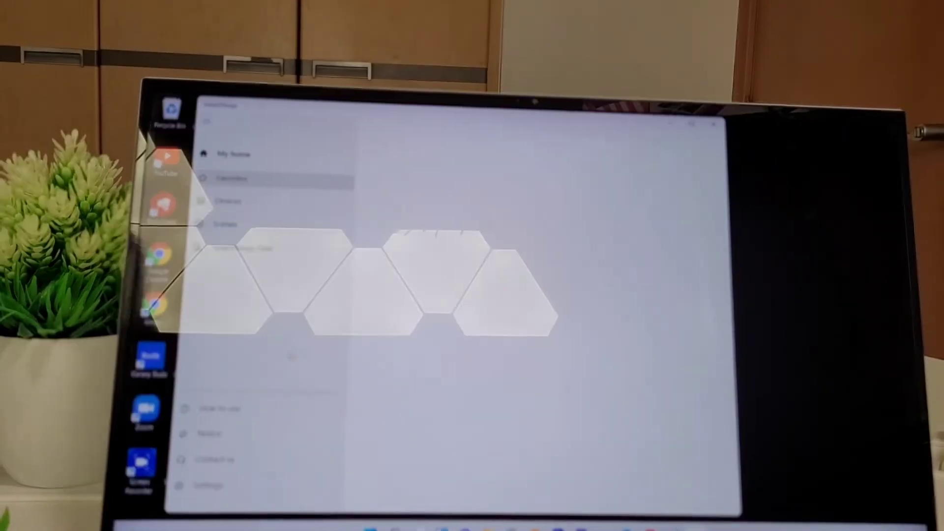
Step: Show SmartThings Favorites with the SmartTags and Nanoleaf light
{"action": "left_click", "coordinate": [236, 179]}
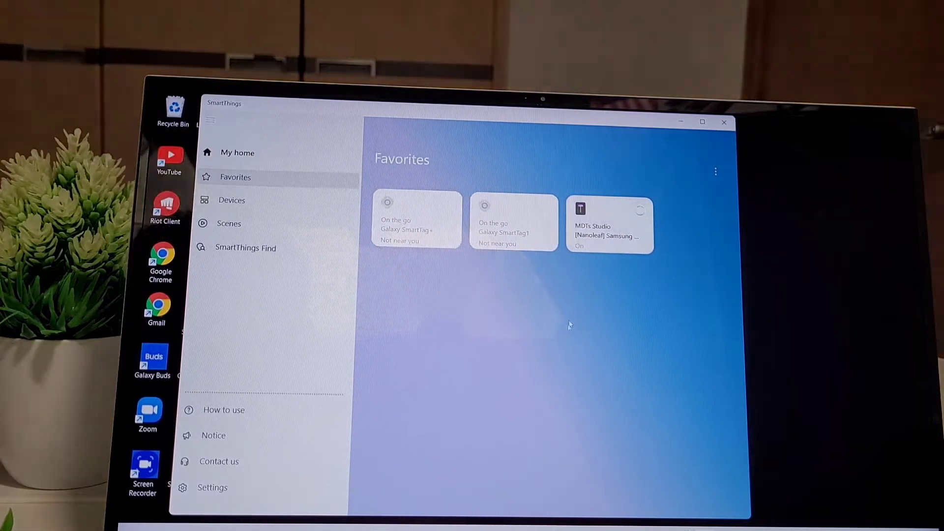
{"action": "left_click", "coordinate": [639, 209]}
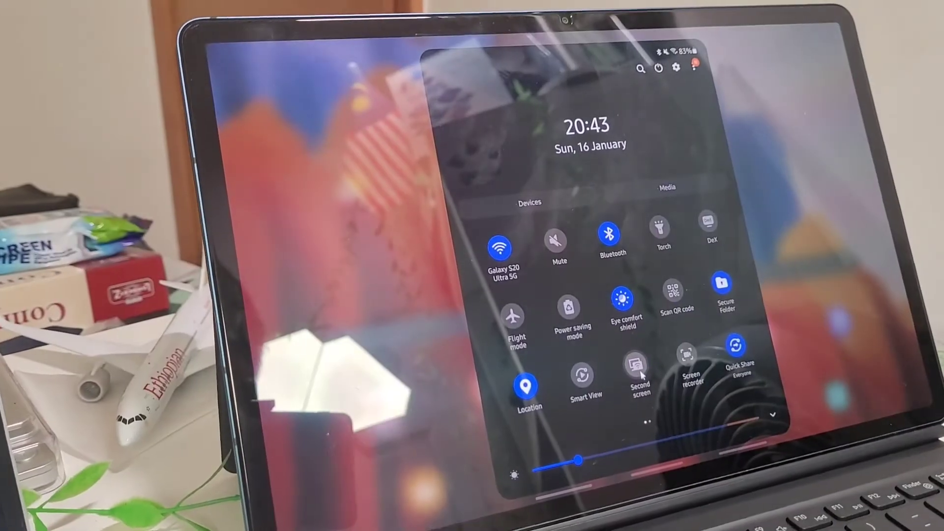
Step: Turn on Second screen from the tablet's quick settings
{"action": "left_click", "coordinate": [635, 371]}
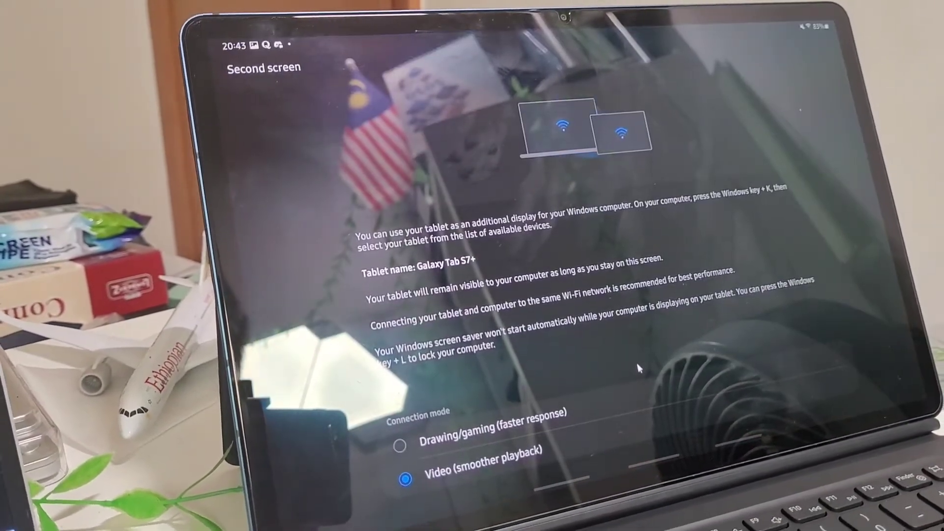
{"action": "mouse_move", "coordinate": [560, 383]}
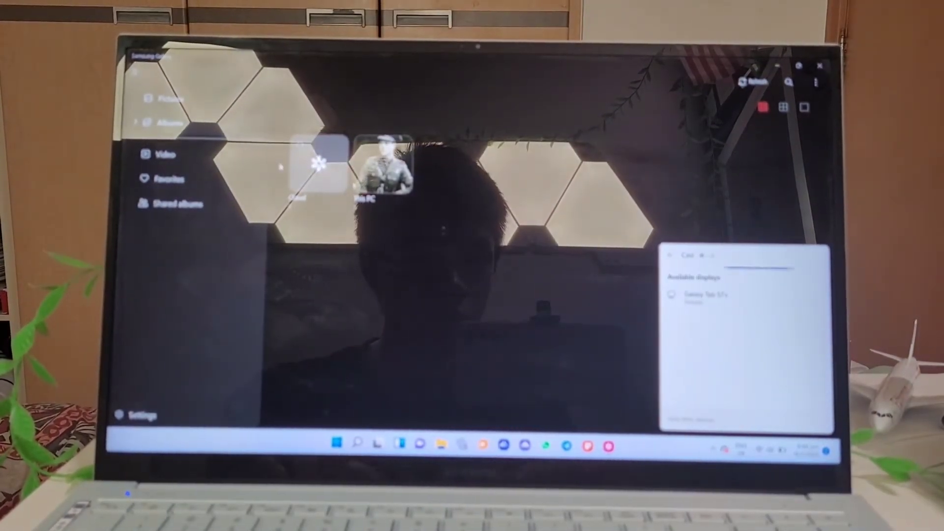
Step: Connect to Galaxy Tab S7+ as a wireless display and extend the desktop
{"action": "left_click", "coordinate": [705, 295]}
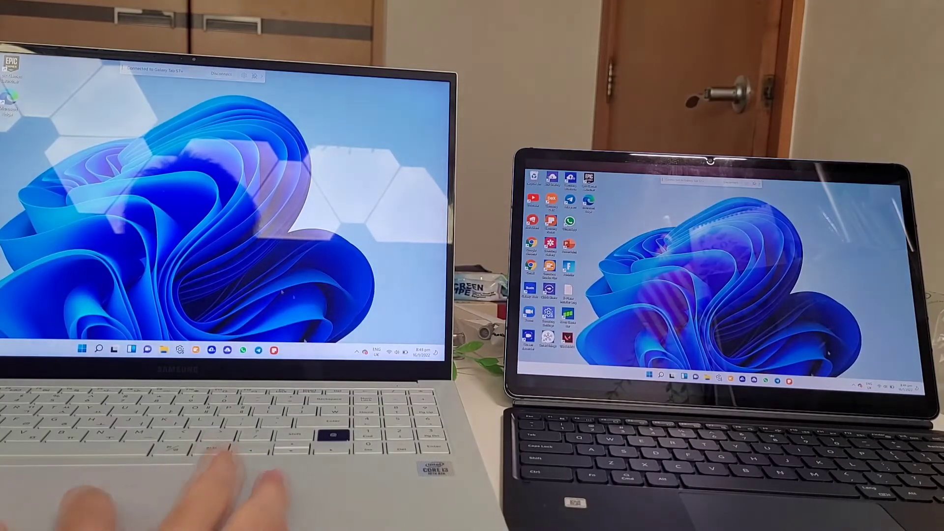
{"action": "left_click", "coordinate": [82, 349]}
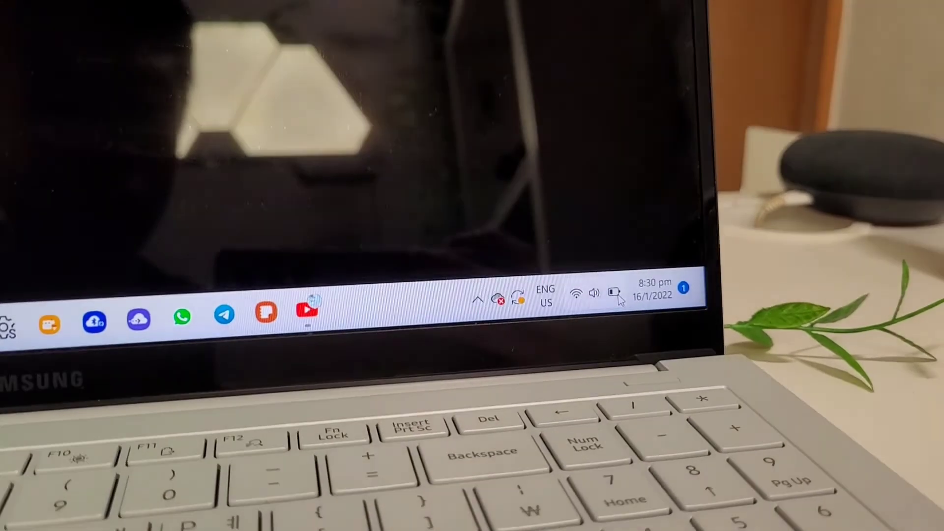
Step: Open Quick Settings showing Wi-Fi, Bluetooth, brightness, volume and 45% battery
{"action": "left_click", "coordinate": [593, 293]}
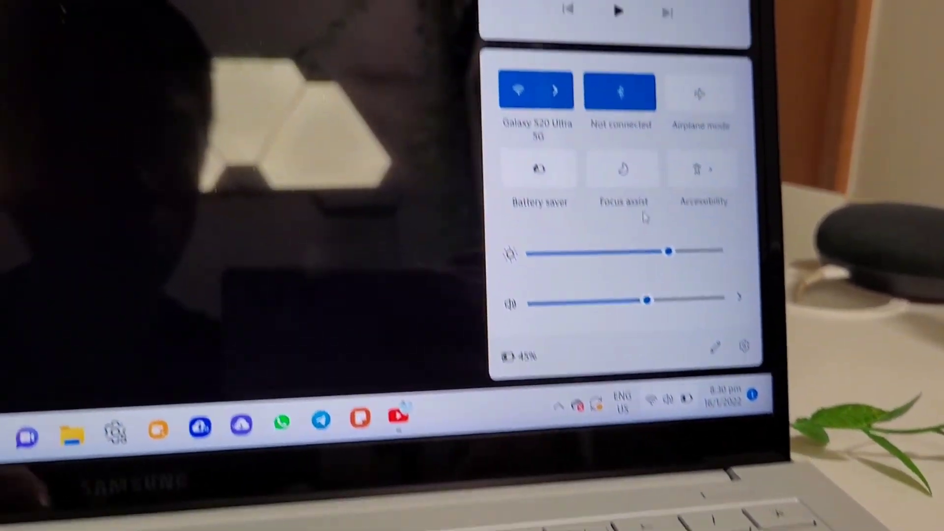